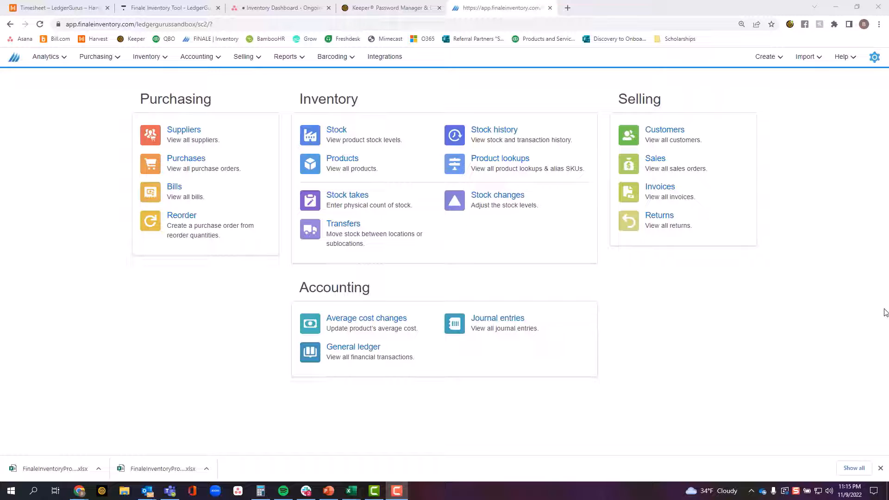
{"action": "mouse_move", "coordinate": [104, 64]}
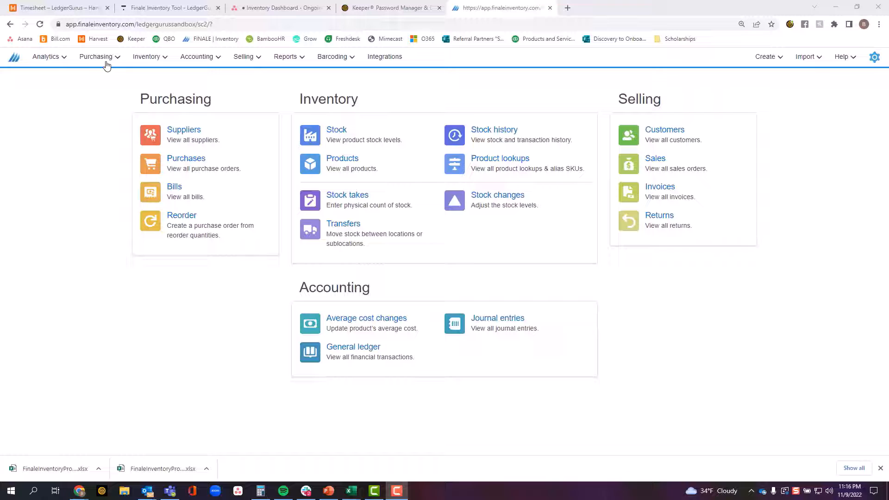
Open purchase order 13152 from Purchasing > Purchases and review its Items section
{"action": "left_click", "coordinate": [97, 57]}
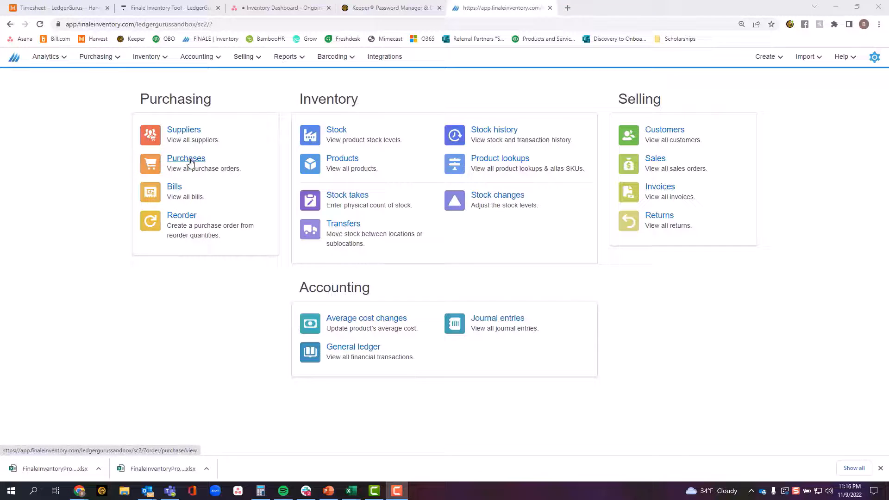
{"action": "left_click", "coordinate": [186, 158]}
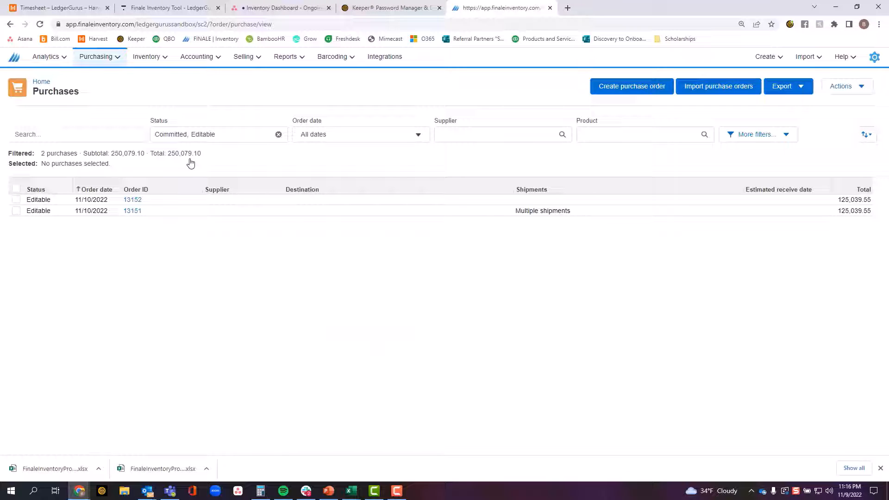
{"action": "left_click", "coordinate": [132, 199]}
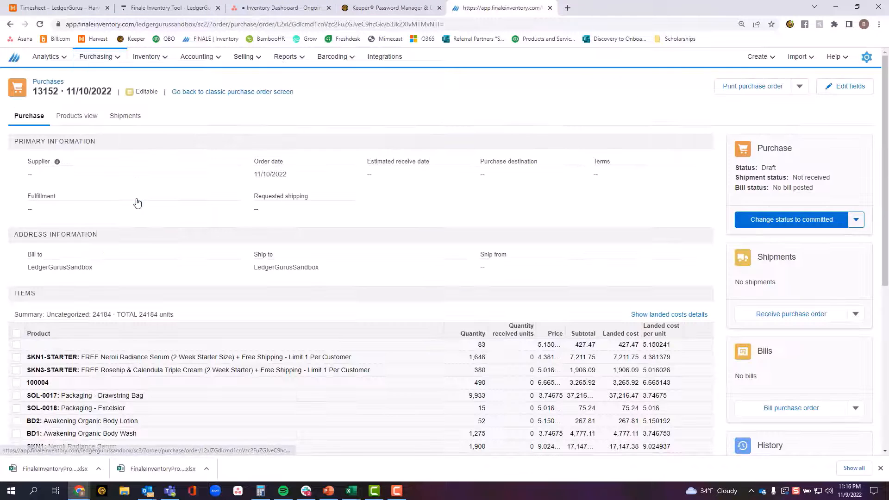
{"action": "scroll", "scroll_direction": "down", "scroll_amount": 3}
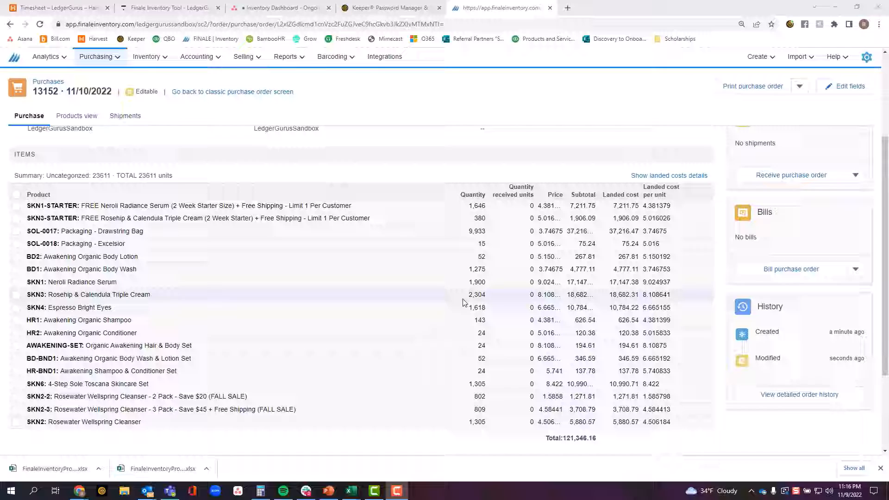
{"action": "scroll", "scroll_direction": "up", "scroll_amount": 3}
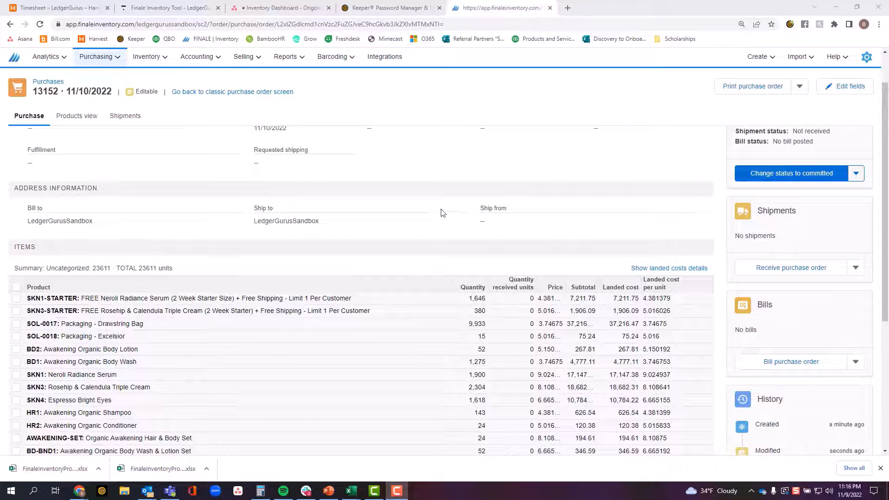
{"action": "mouse_move", "coordinate": [443, 213]}
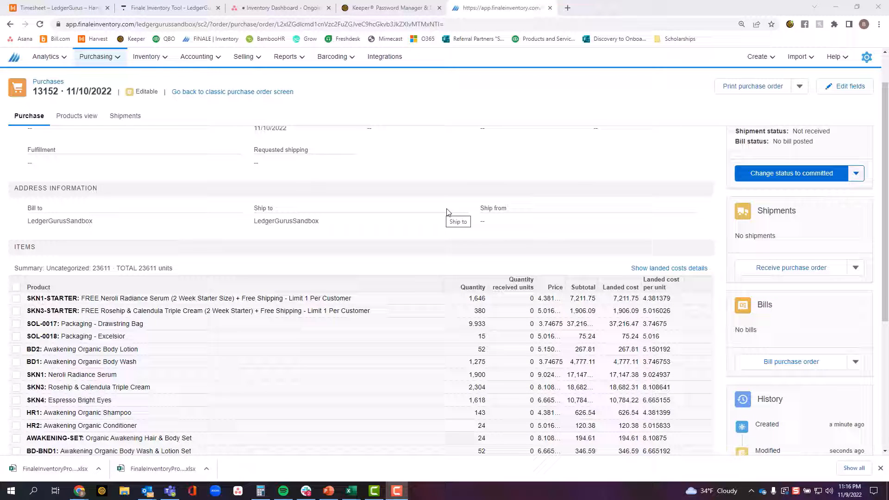
{"action": "mouse_move", "coordinate": [775, 250]}
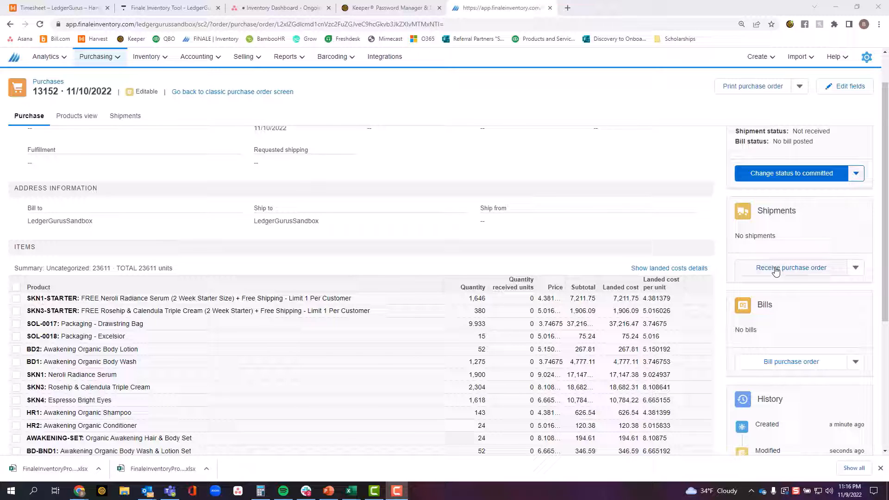
{"action": "left_click", "coordinate": [791, 267]}
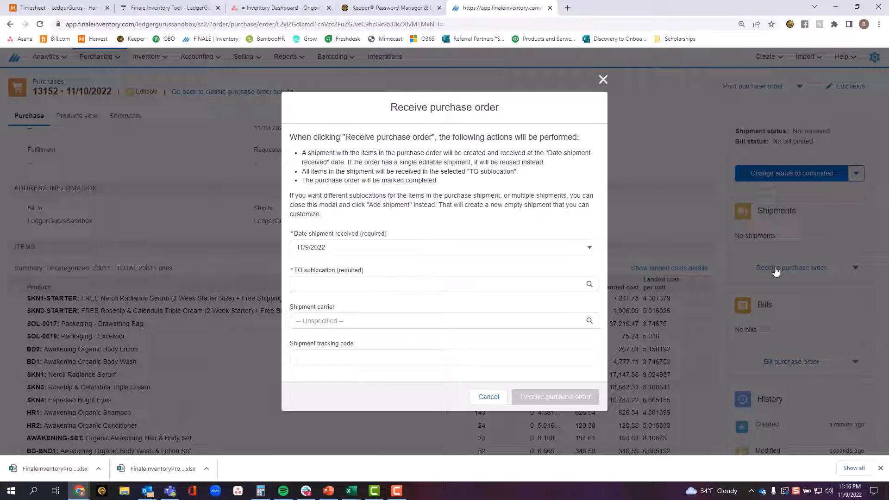
{"action": "mouse_move", "coordinate": [368, 252]}
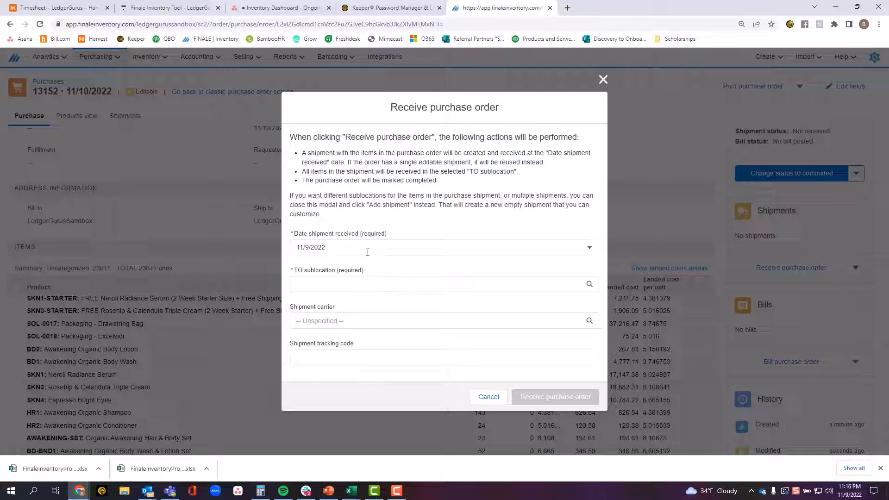
{"action": "mouse_move", "coordinate": [365, 242]}
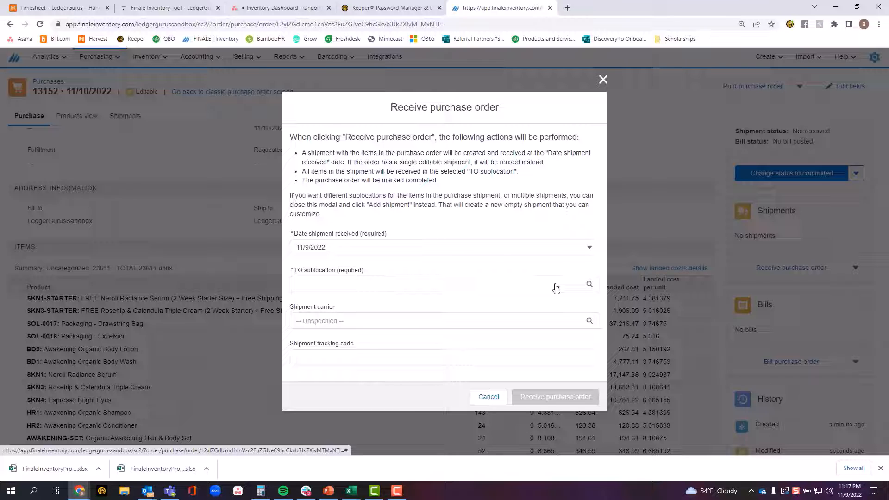
{"action": "left_click", "coordinate": [488, 396]}
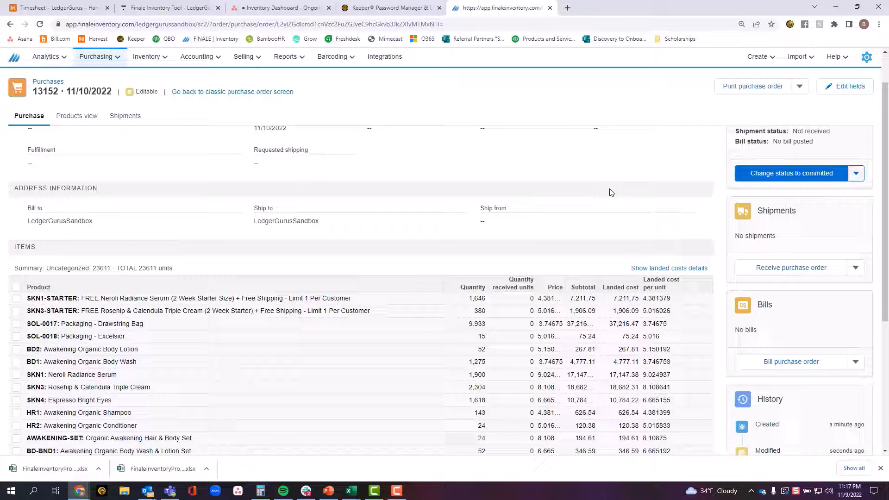
Tick the first six product rows, SKN1-STARTER through BD1, for the first shipment
{"action": "scroll", "scroll_direction": "down", "scroll_amount": 3}
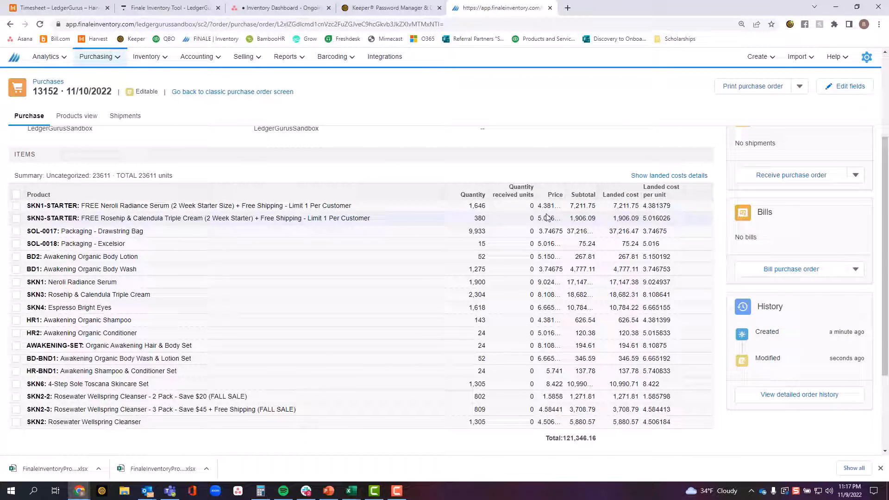
{"action": "left_click", "coordinate": [855, 221]}
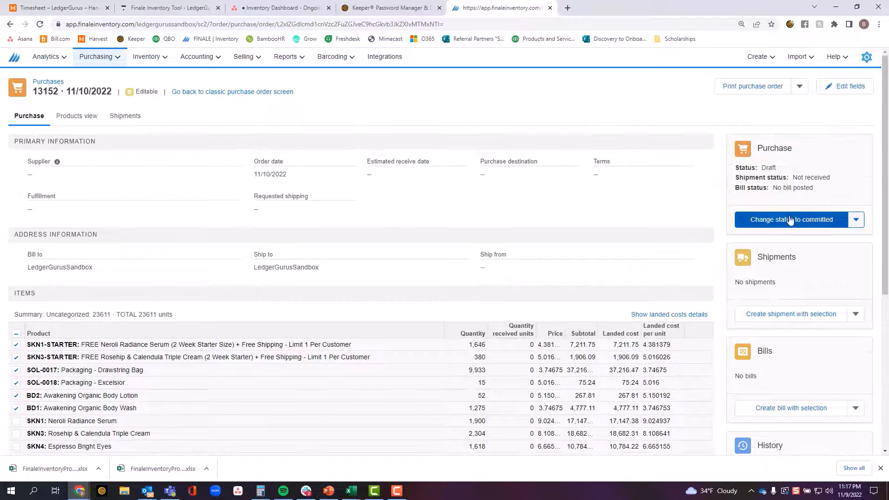
{"action": "mouse_move", "coordinate": [784, 317]}
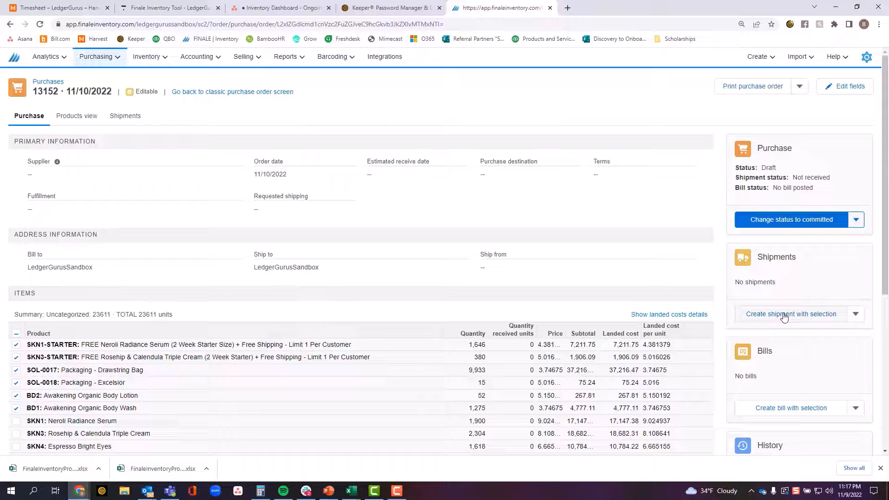
Create shipment 13152-1 from the selection and enter partial quantities: 1275 body wash, 52 body lotion, 1646 starter serum
{"action": "left_click", "coordinate": [790, 314]}
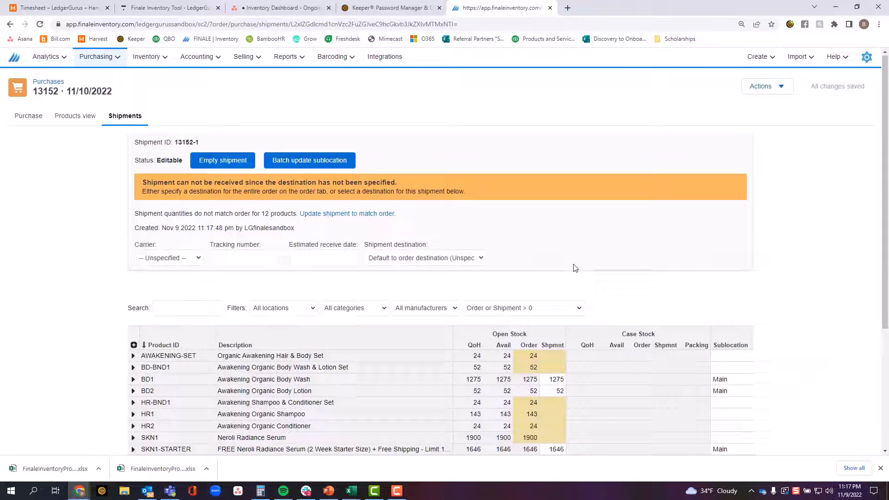
{"action": "scroll", "scroll_direction": "down", "scroll_amount": 3}
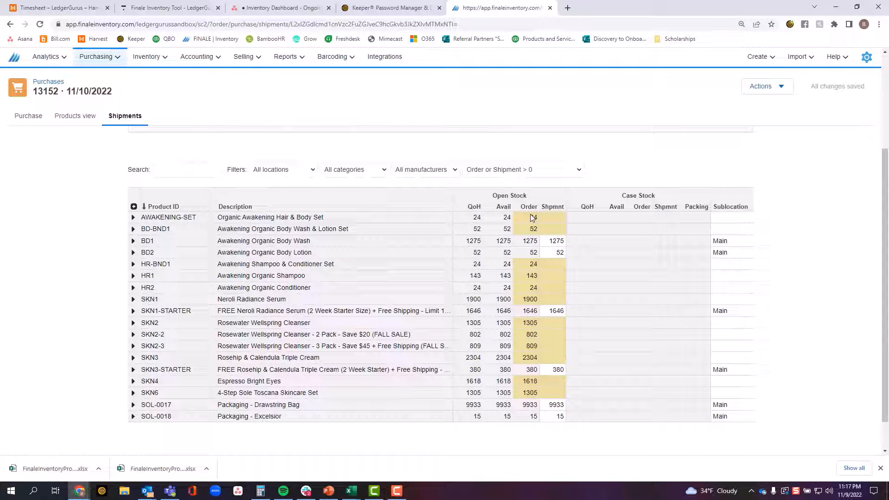
{"action": "left_click", "coordinate": [552, 217]}
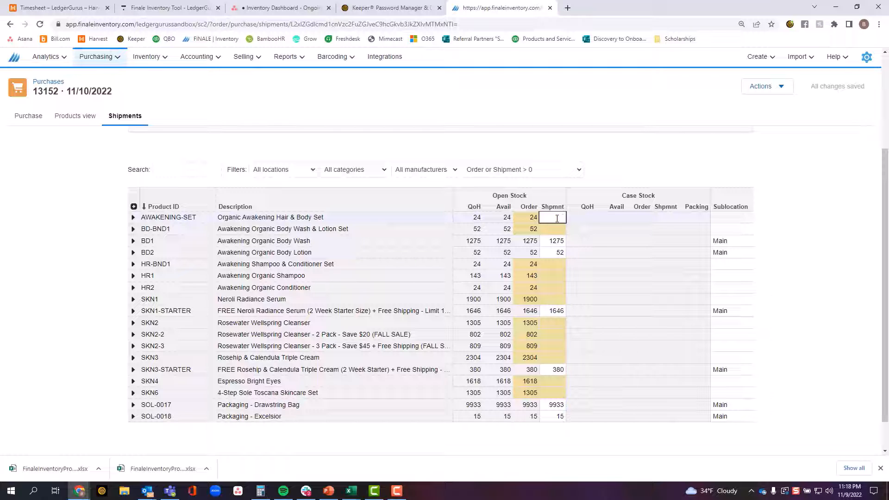
{"action": "mouse_move", "coordinate": [802, 219]}
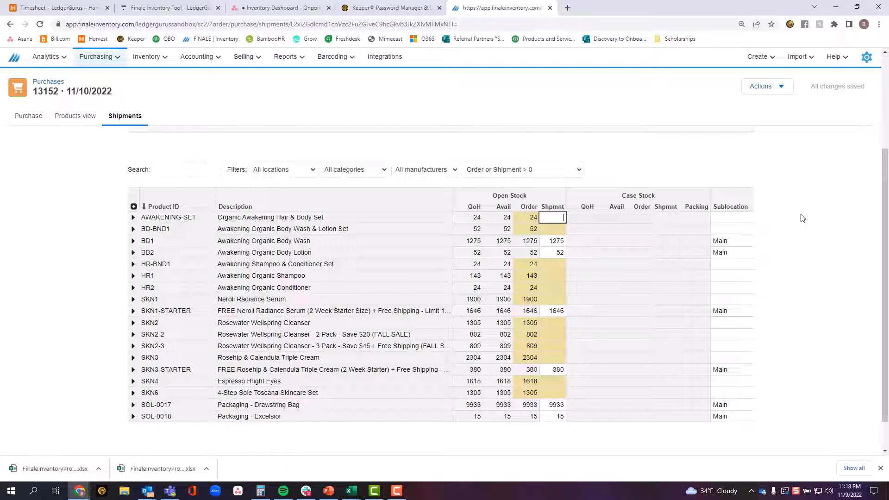
{"action": "mouse_move", "coordinate": [856, 245]}
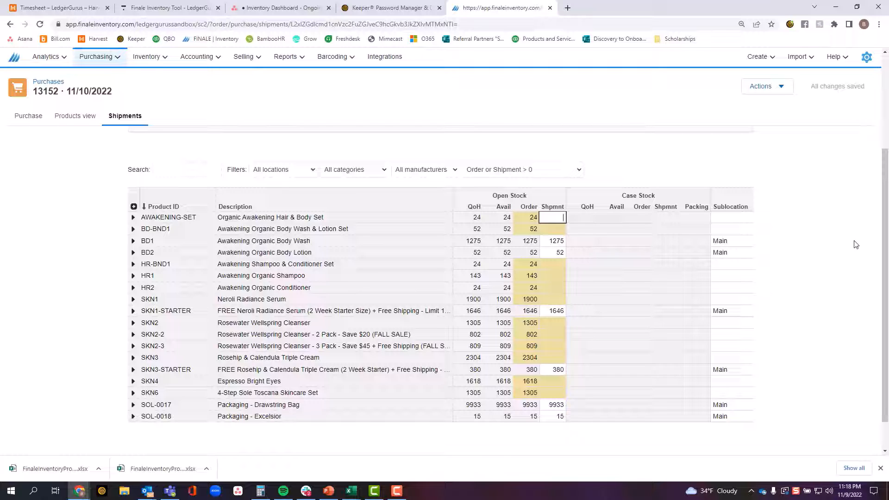
{"action": "mouse_move", "coordinate": [787, 166]}
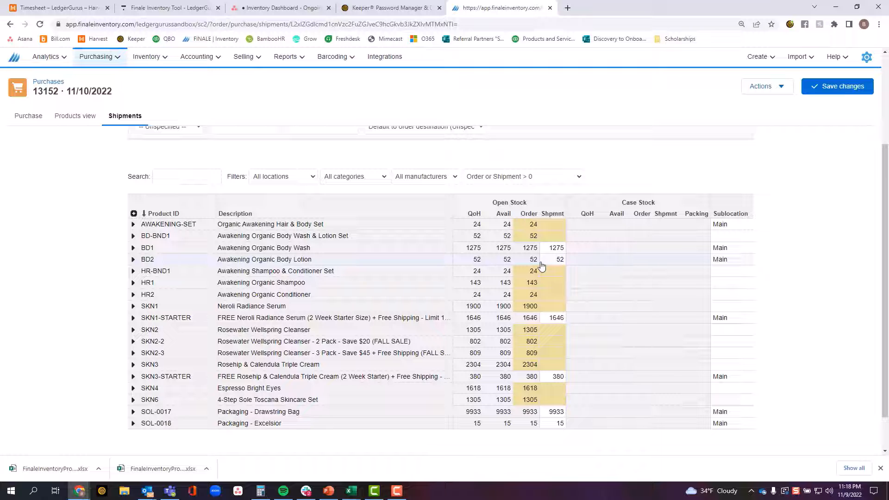
{"action": "scroll", "scroll_direction": "up", "scroll_amount": 3}
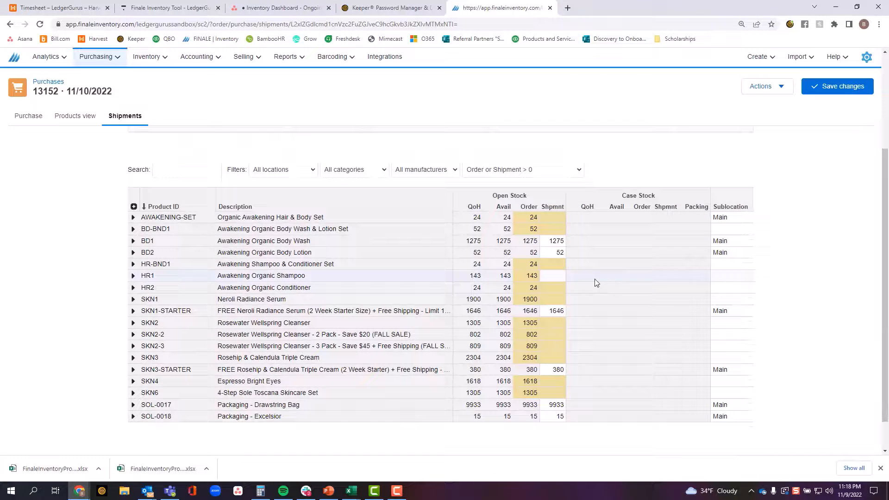
{"action": "scroll", "scroll_direction": "up", "scroll_amount": 3}
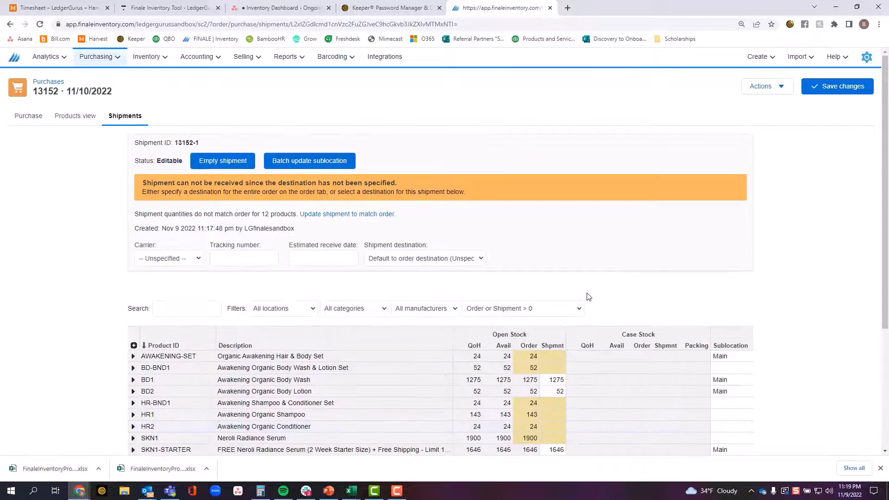
{"action": "mouse_move", "coordinate": [494, 237]}
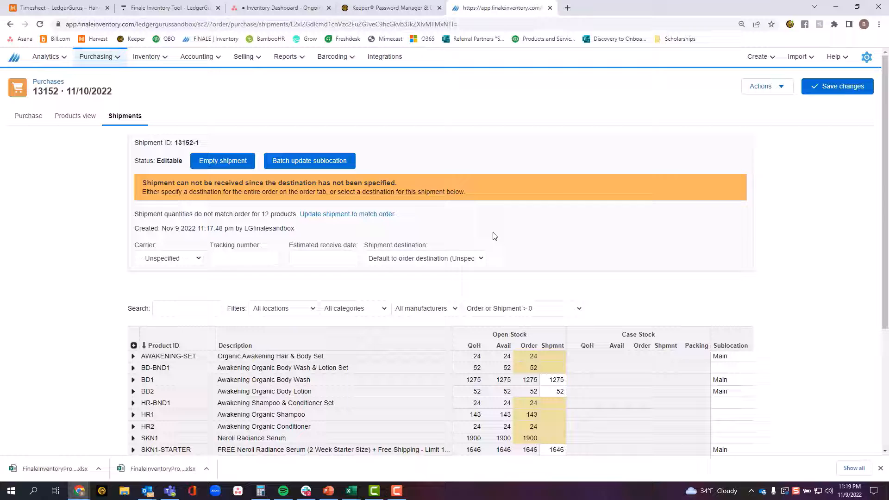
{"action": "scroll", "scroll_direction": "down", "scroll_amount": 3}
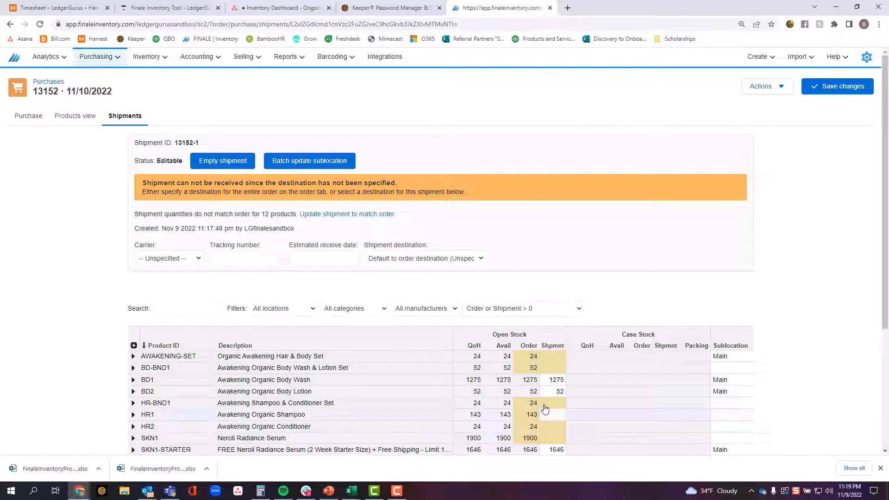
{"action": "scroll", "scroll_direction": "down", "scroll_amount": 3}
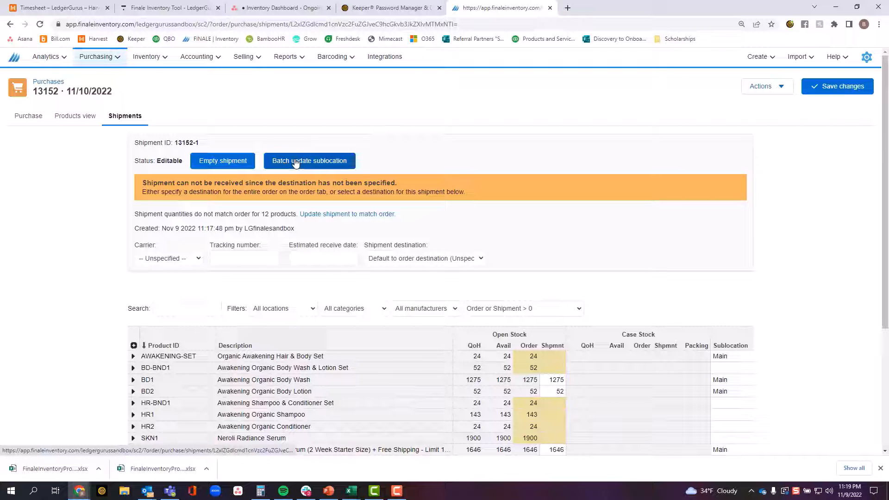
Set shipment 13152-1's destination to Warehouse and review its lines
{"action": "left_click", "coordinate": [425, 259]}
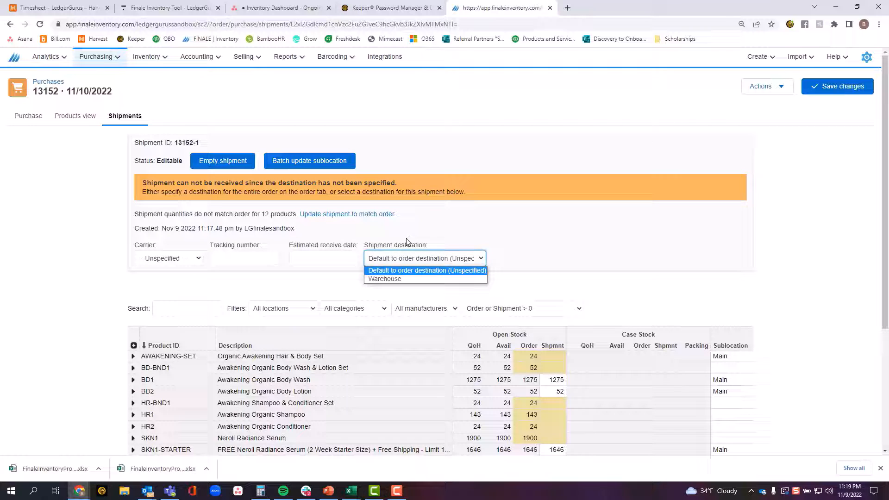
{"action": "left_click", "coordinate": [385, 279]}
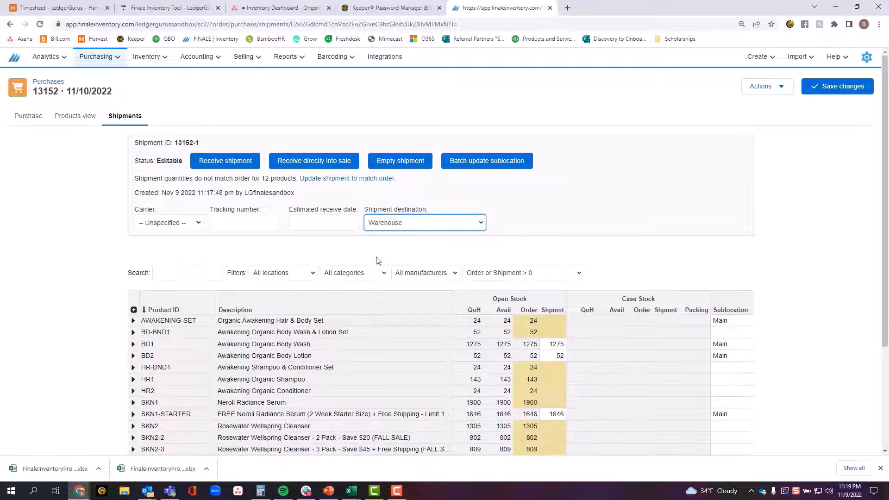
{"action": "scroll", "scroll_direction": "down", "scroll_amount": 3}
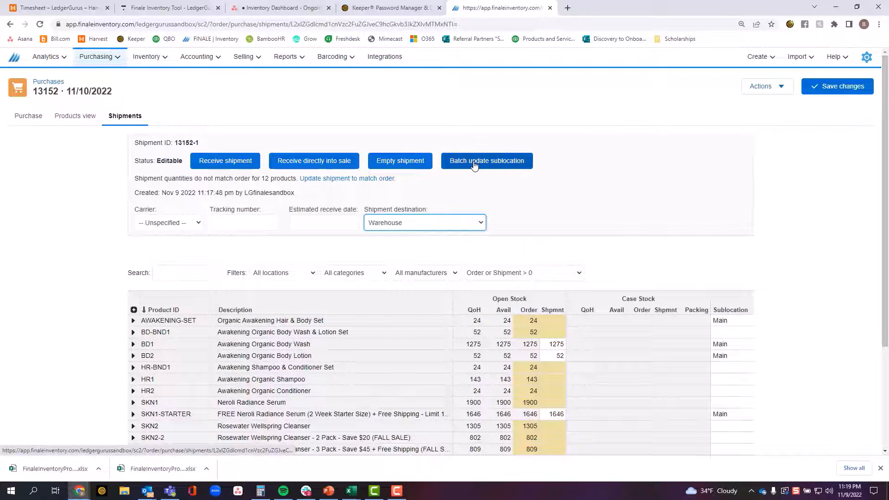
{"action": "scroll", "scroll_direction": "down", "scroll_amount": 3}
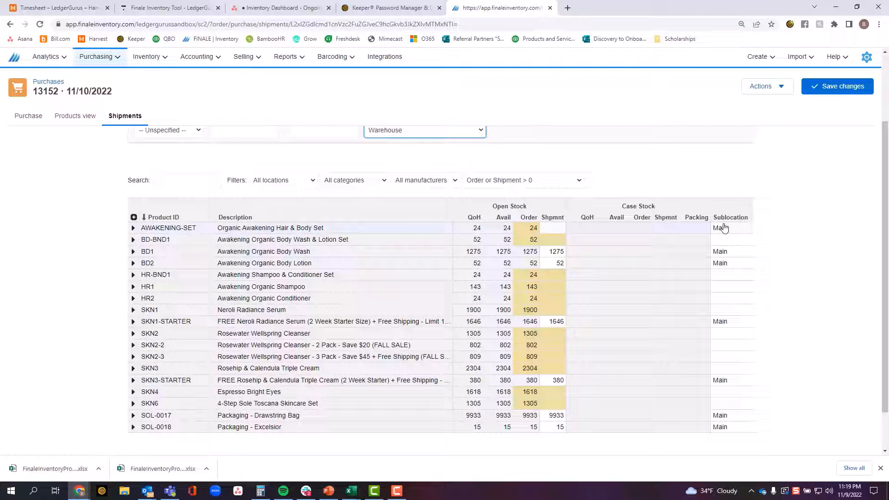
{"action": "scroll", "scroll_direction": "up", "scroll_amount": 3}
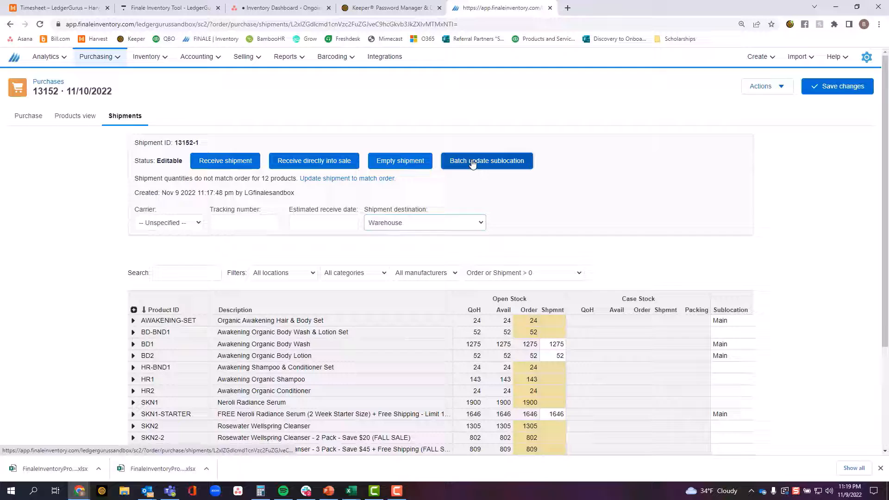
{"action": "left_click", "coordinate": [487, 160]}
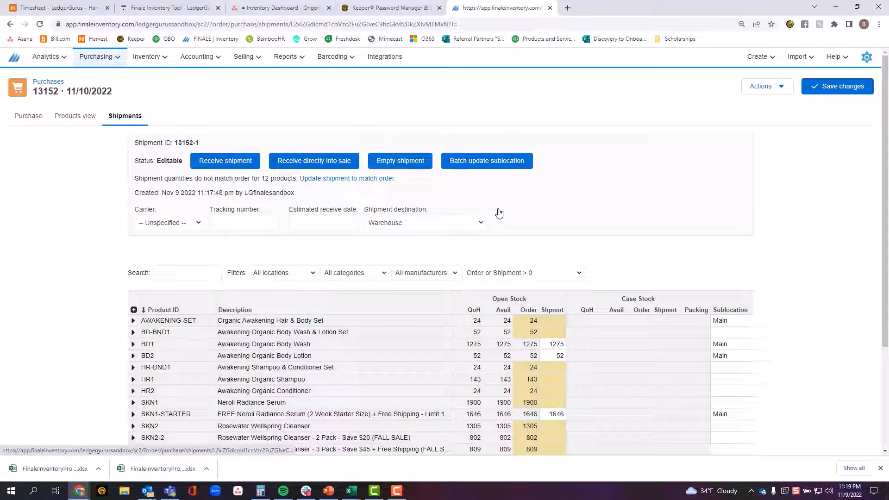
{"action": "scroll", "scroll_direction": "down", "scroll_amount": 3}
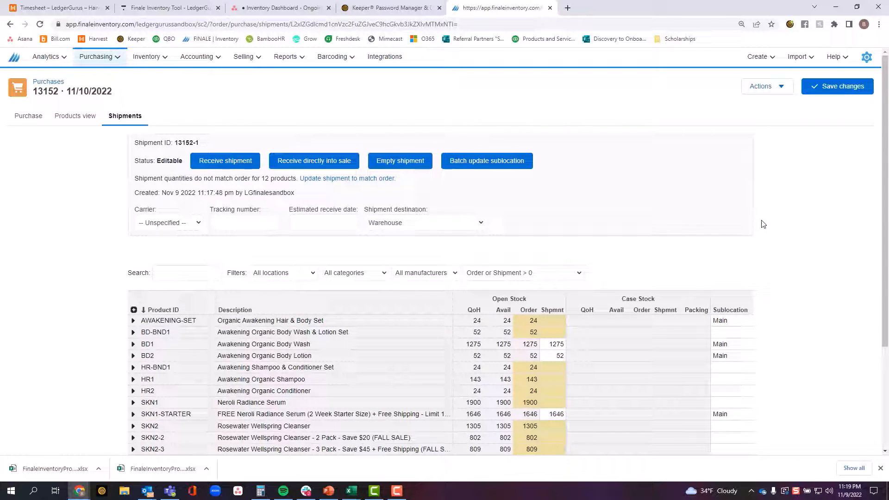
{"action": "mouse_move", "coordinate": [837, 86]}
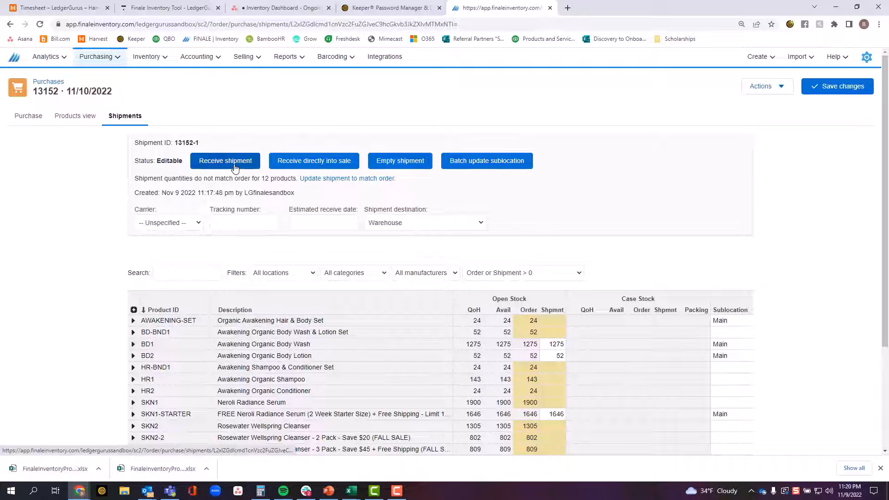
Receive shipment 13152-1 as of 11/9/2022 and return to the Purchase overview
{"action": "left_click", "coordinate": [225, 161]}
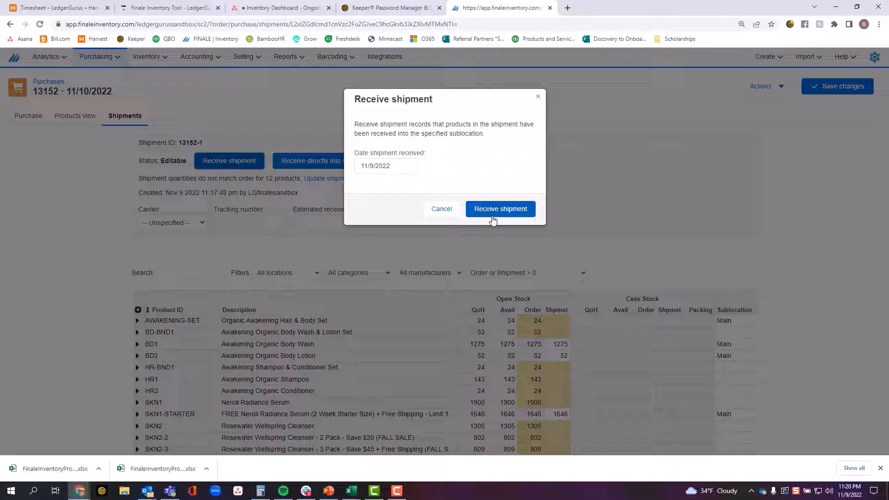
{"action": "left_click", "coordinate": [499, 208]}
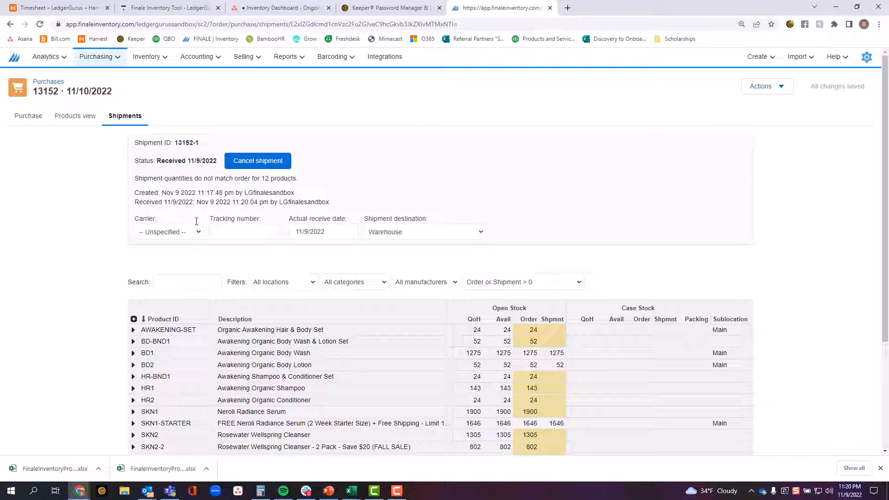
{"action": "left_click", "coordinate": [28, 116]}
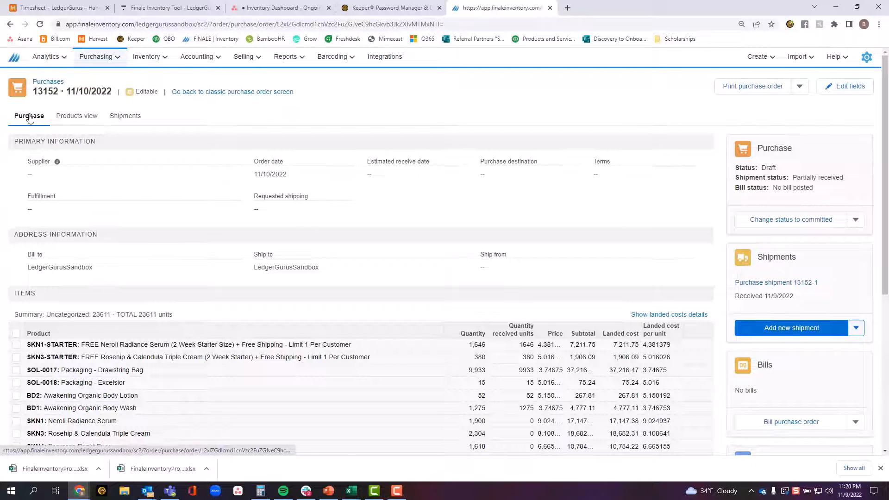
Review the received-units column in the Items list, then go to the Shipments view
{"action": "scroll", "scroll_direction": "down", "scroll_amount": 3}
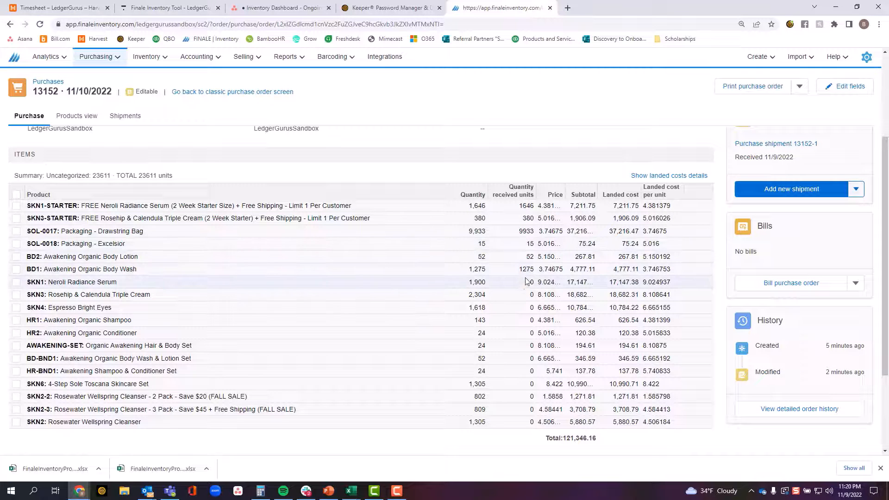
{"action": "mouse_move", "coordinate": [517, 206]}
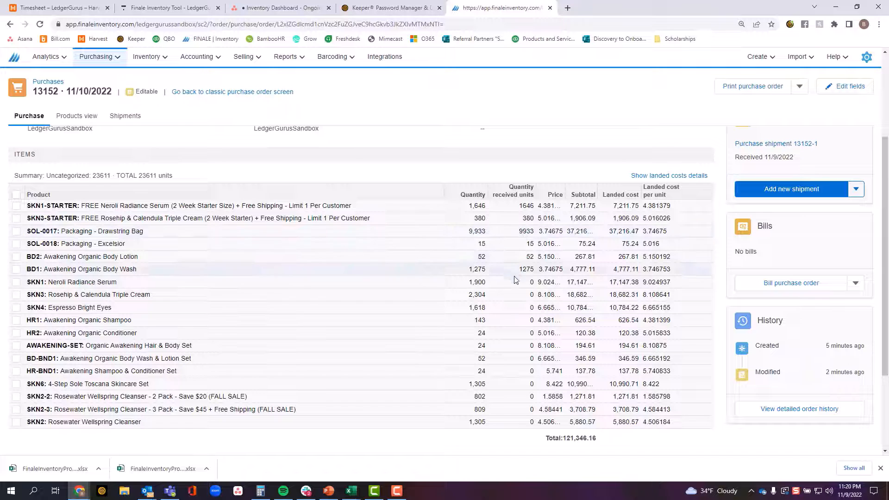
{"action": "scroll", "scroll_direction": "up", "scroll_amount": 3}
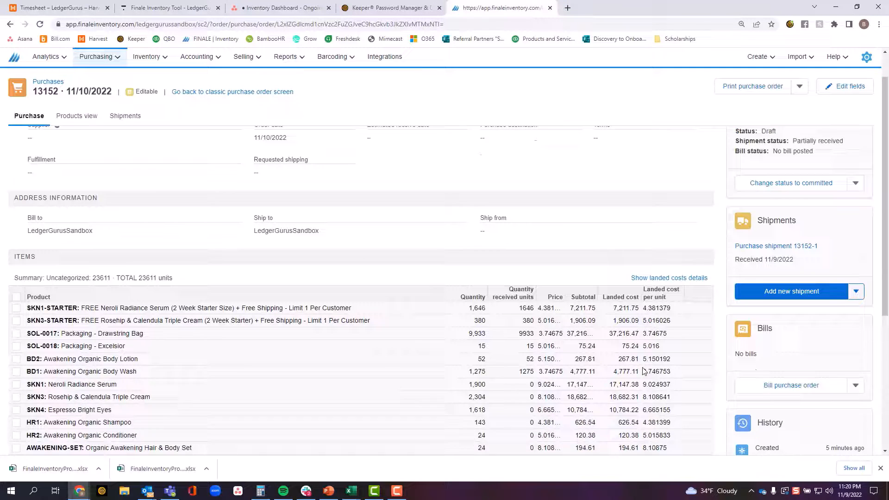
{"action": "scroll", "scroll_direction": "up", "scroll_amount": 3}
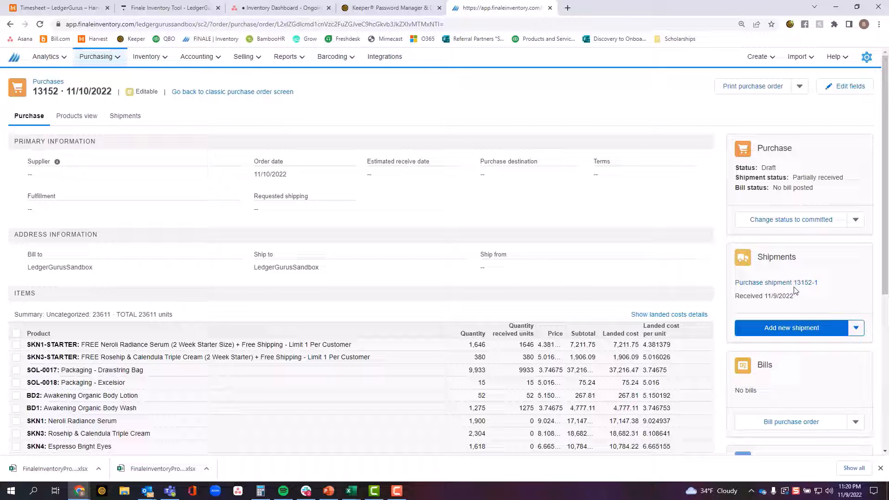
{"action": "mouse_move", "coordinate": [777, 297]}
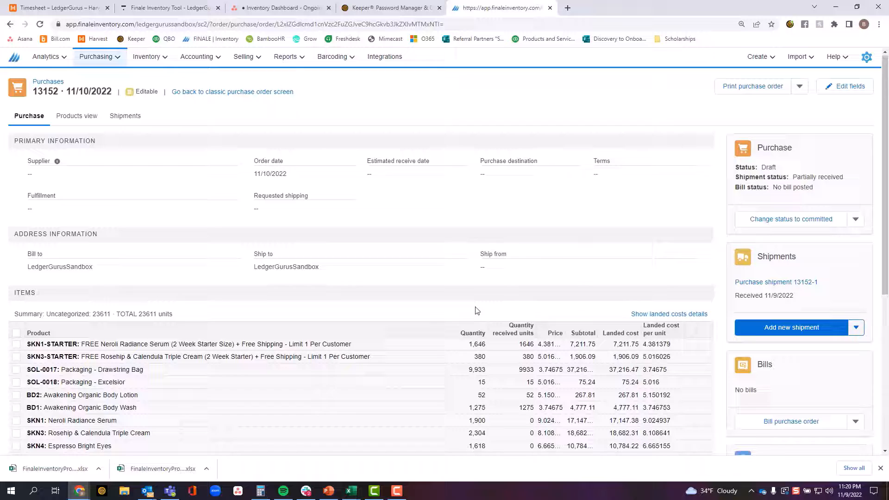
{"action": "scroll", "scroll_direction": "down", "scroll_amount": 3}
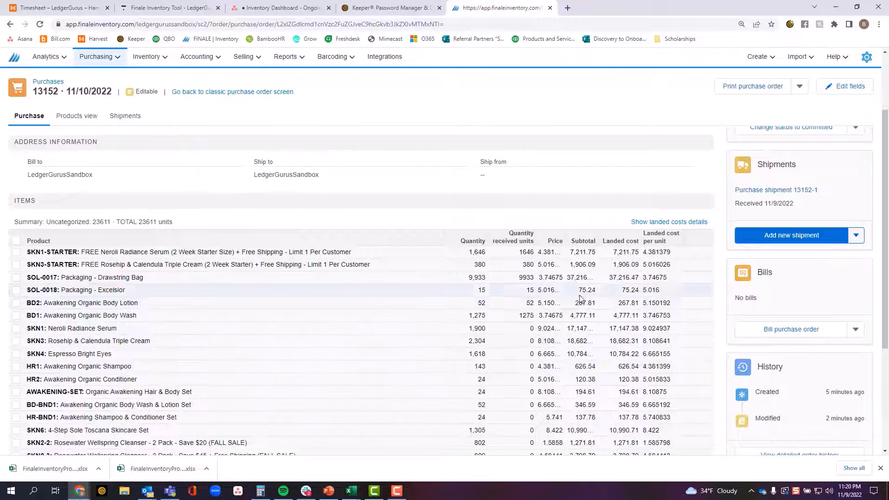
{"action": "scroll", "scroll_direction": "up", "scroll_amount": 3}
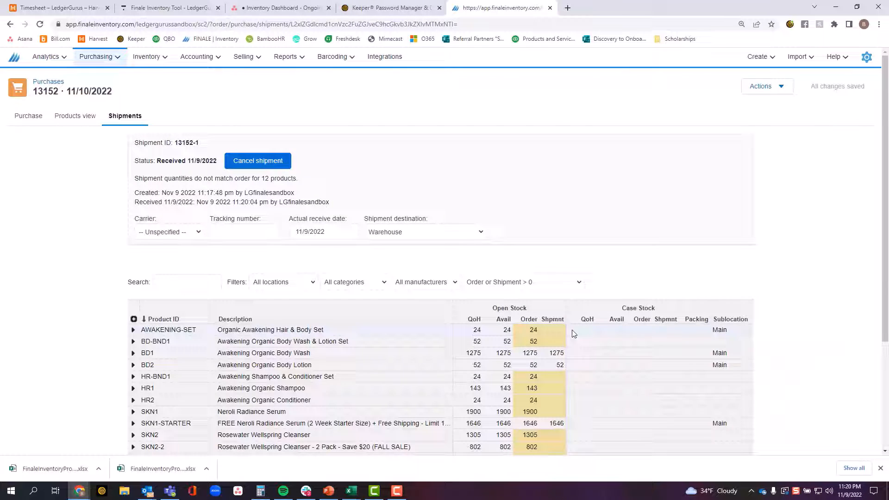
Add a second shipment, 13152-2, for the remaining ordered quantities
{"action": "left_click", "coordinate": [258, 160]}
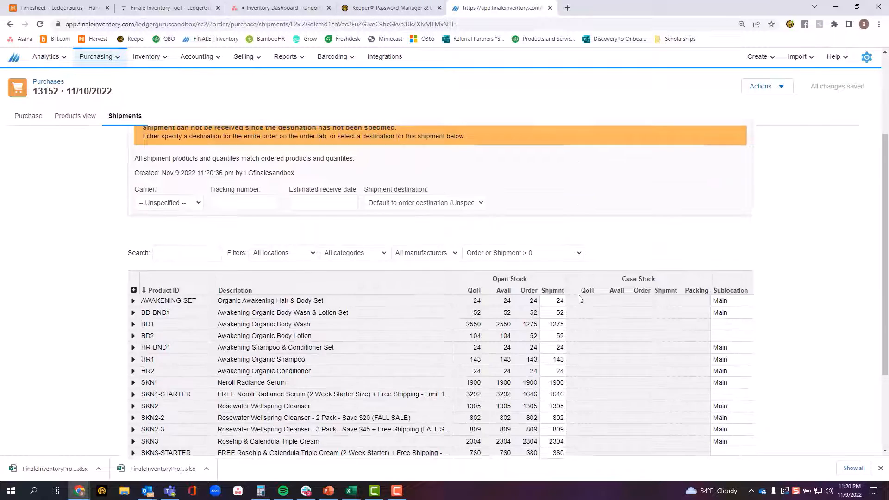
{"action": "scroll", "scroll_direction": "down", "scroll_amount": 3}
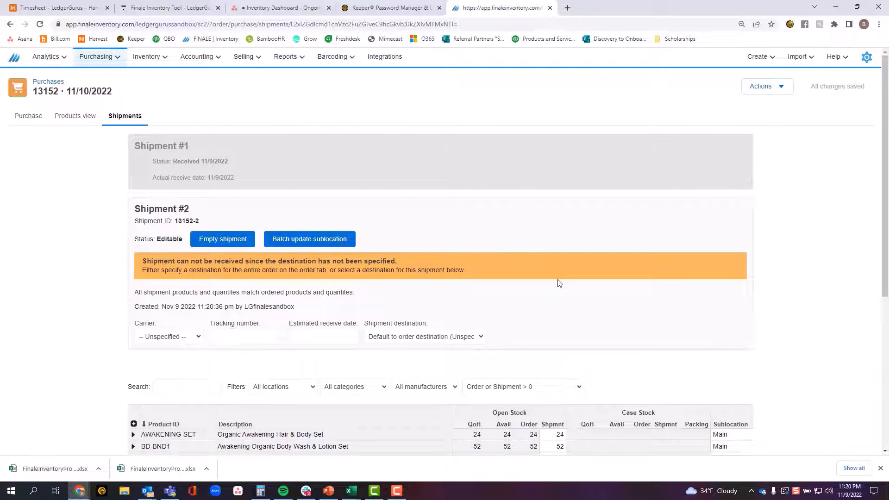
{"action": "mouse_move", "coordinate": [499, 375]}
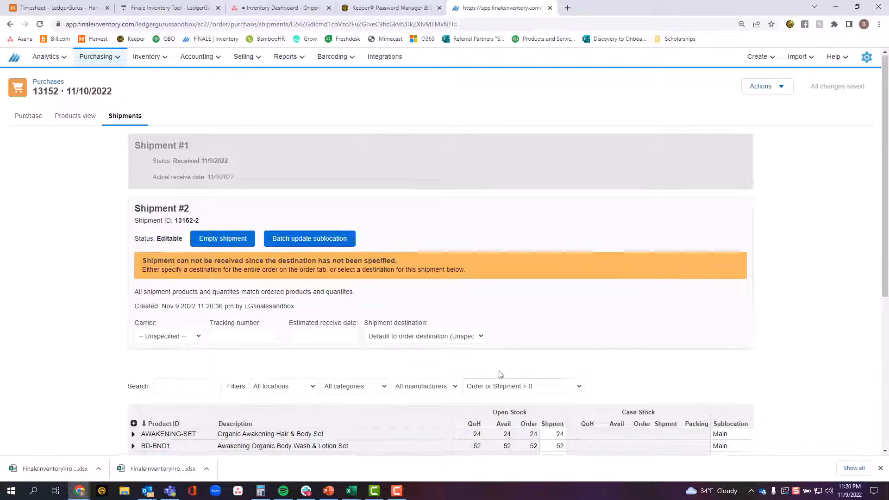
{"action": "scroll", "scroll_direction": "down", "scroll_amount": 3}
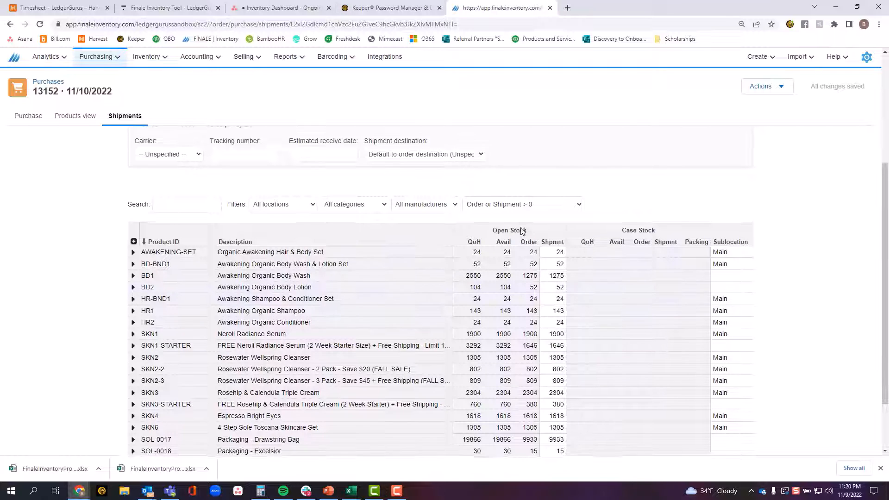
{"action": "scroll", "scroll_direction": "up", "scroll_amount": 3}
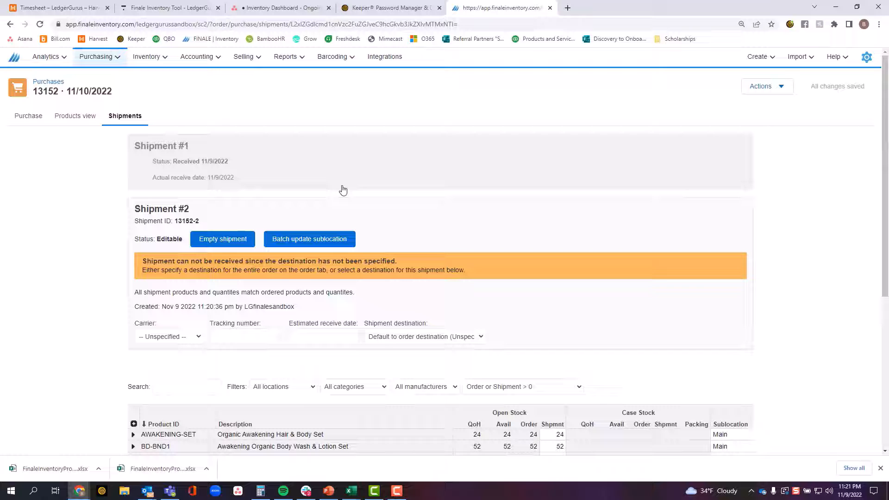
{"action": "mouse_move", "coordinate": [484, 234]}
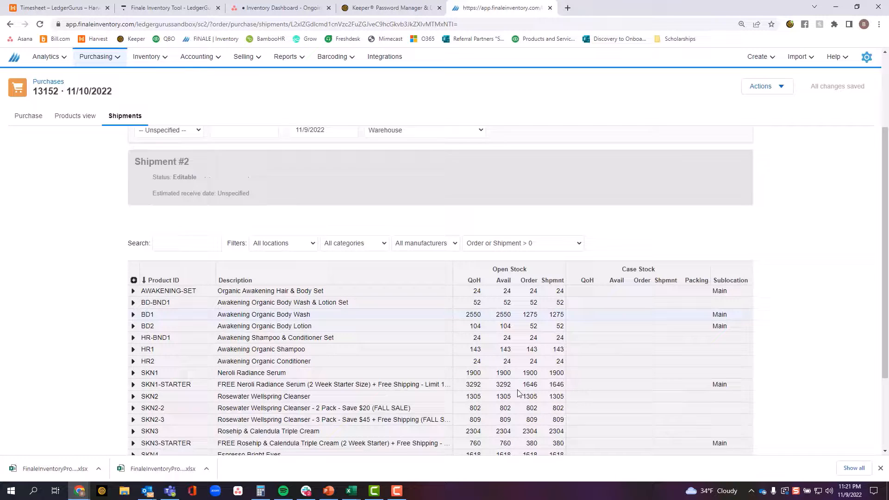
{"action": "scroll", "scroll_direction": "up", "scroll_amount": 3}
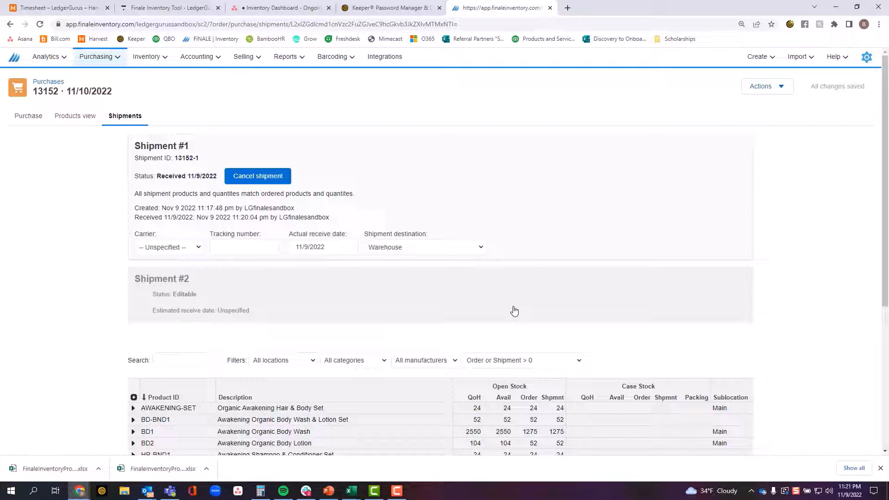
Expand Shipment #2 and review its missing-destination warning and quantities
{"action": "left_click", "coordinate": [161, 278]}
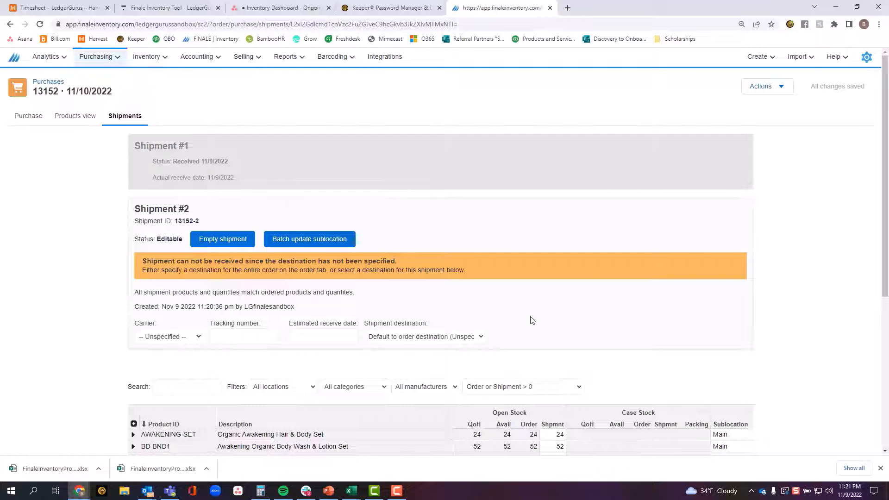
{"action": "scroll", "scroll_direction": "down", "scroll_amount": 3}
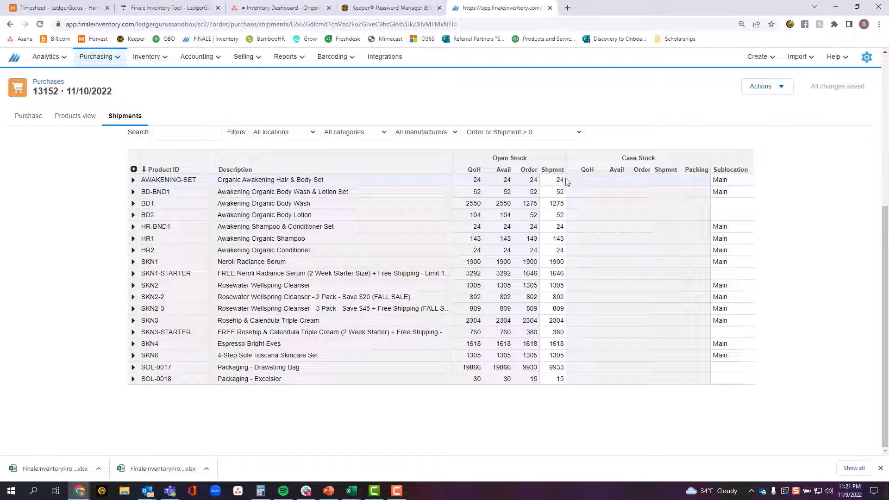
{"action": "mouse_move", "coordinate": [560, 261]}
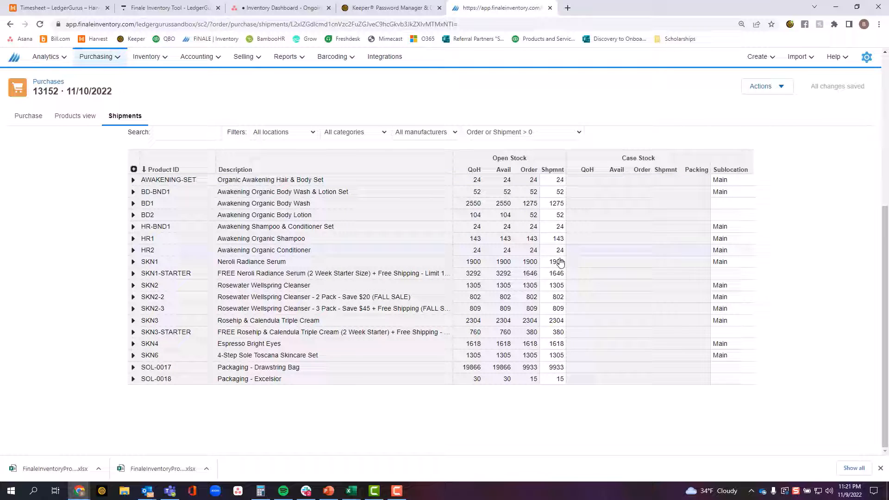
{"action": "mouse_move", "coordinate": [560, 380]}
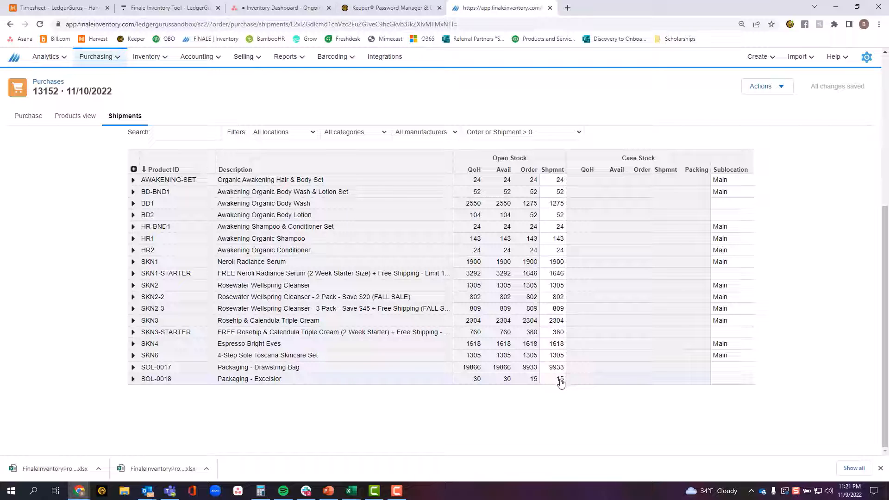
{"action": "scroll", "scroll_direction": "up", "scroll_amount": 3}
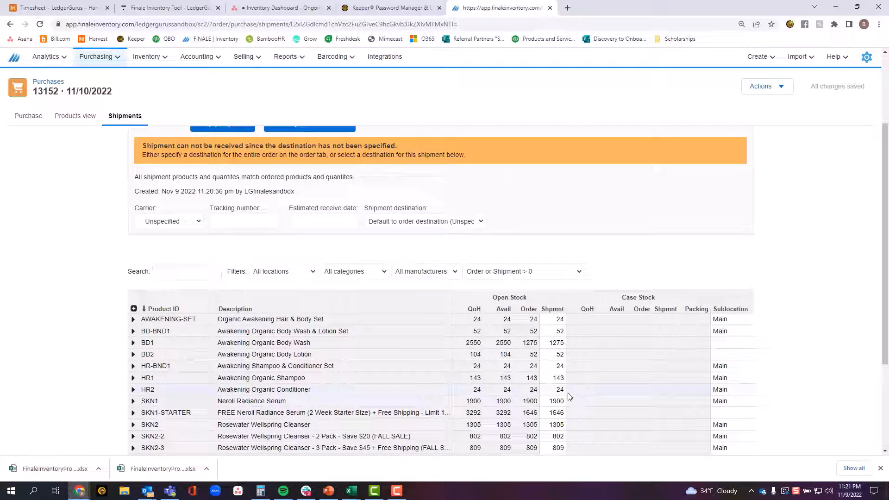
{"action": "scroll", "scroll_direction": "up", "scroll_amount": 3}
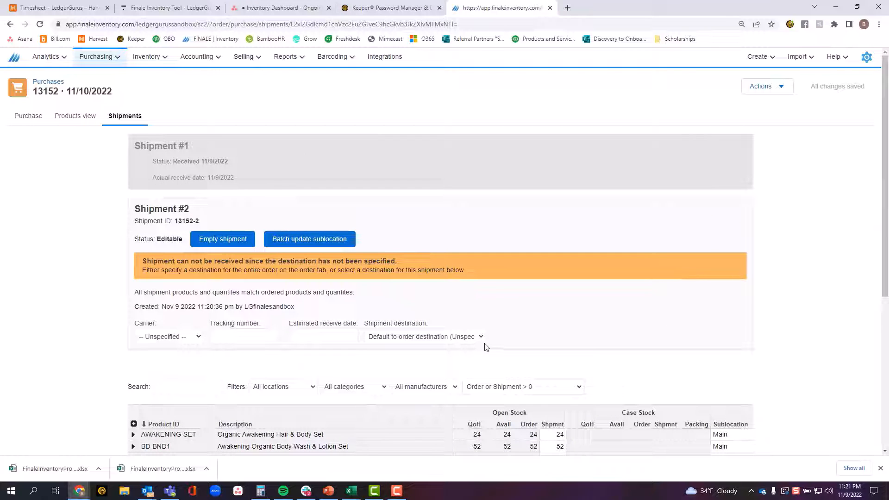
Set shipment 13152-2's destination to Warehouse and receive it on 11/9/2022
{"action": "left_click", "coordinate": [423, 336]}
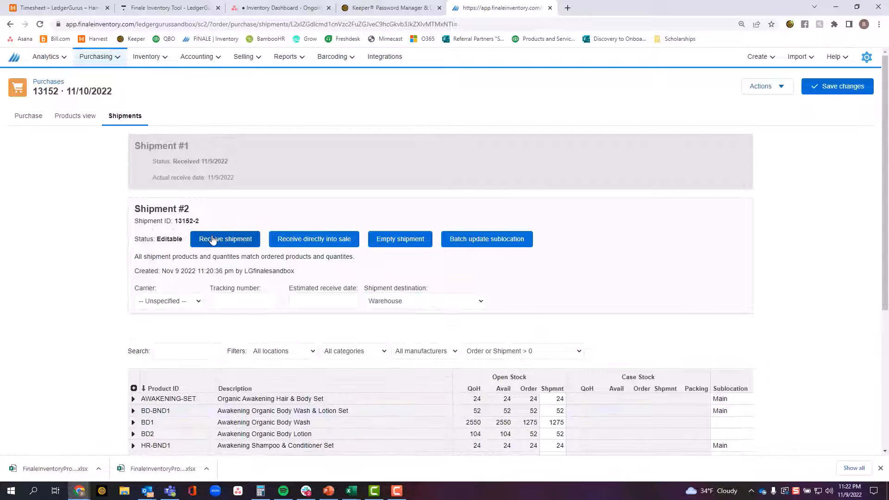
{"action": "left_click", "coordinate": [225, 239]}
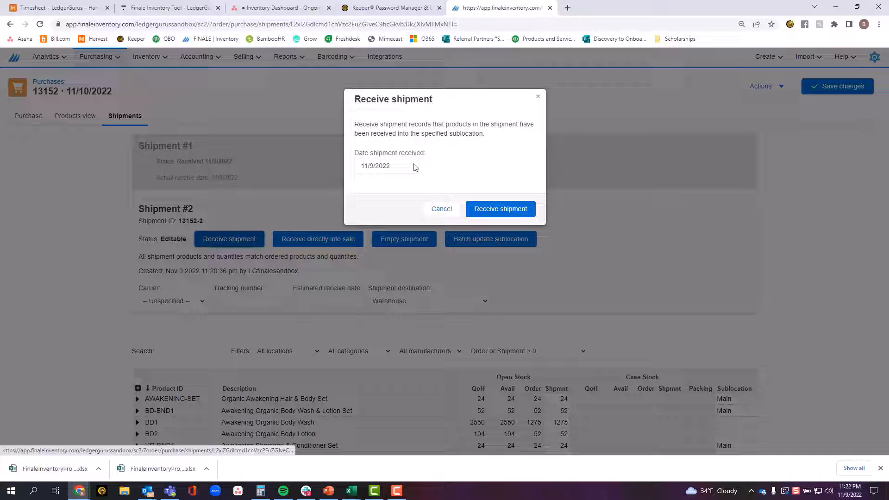
{"action": "left_click", "coordinate": [499, 208]}
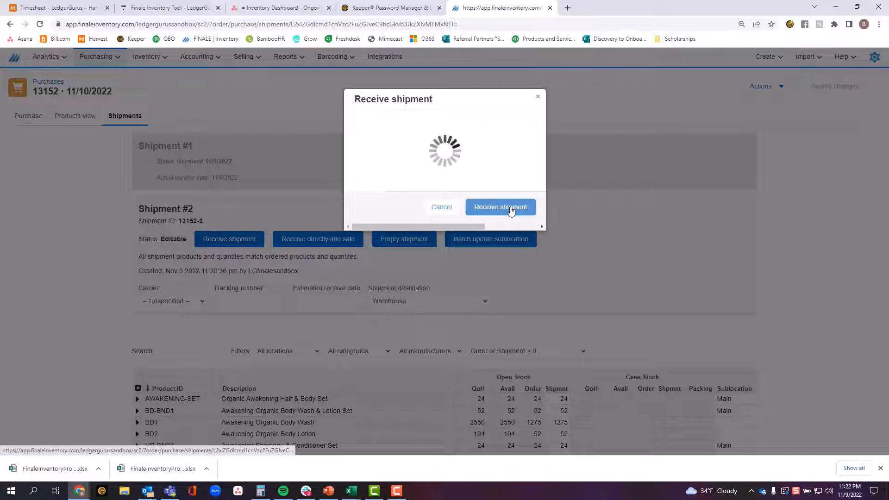
{"action": "left_click", "coordinate": [499, 206]}
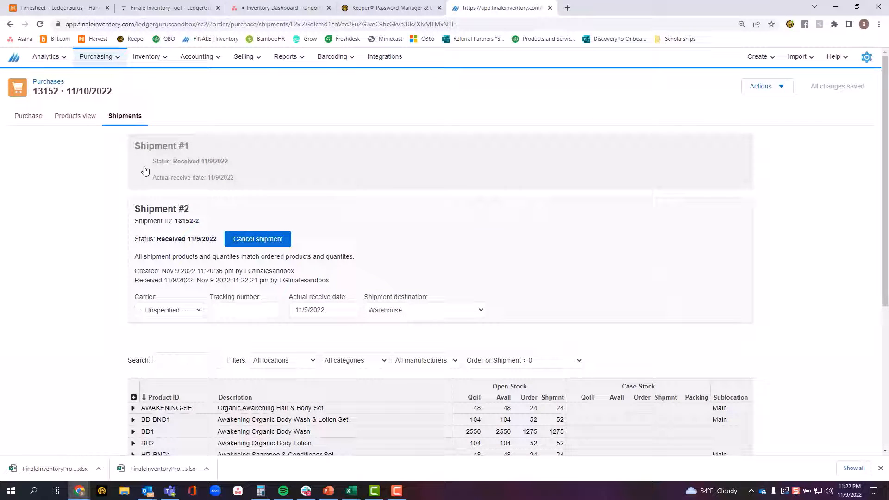
Review order 13152's items and Fully received status with both shipments received 11/9/2022
{"action": "left_click", "coordinate": [29, 115]}
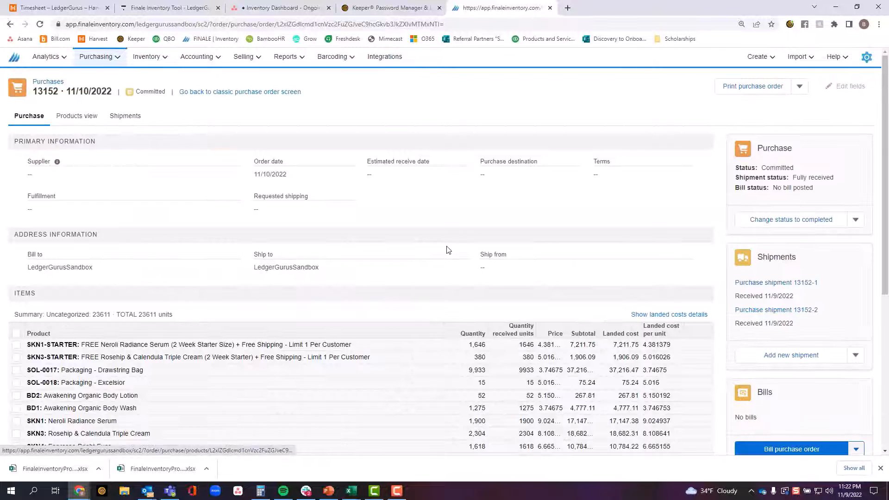
{"action": "scroll", "scroll_direction": "down", "scroll_amount": 3}
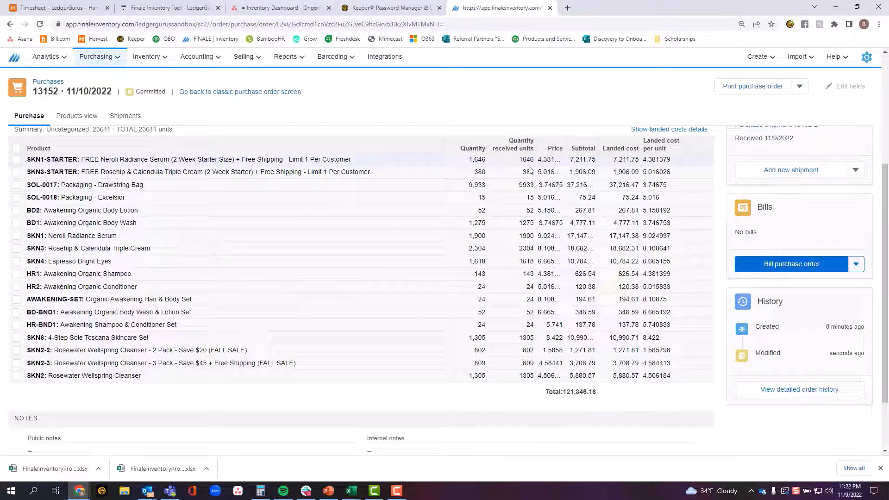
{"action": "mouse_move", "coordinate": [521, 371]}
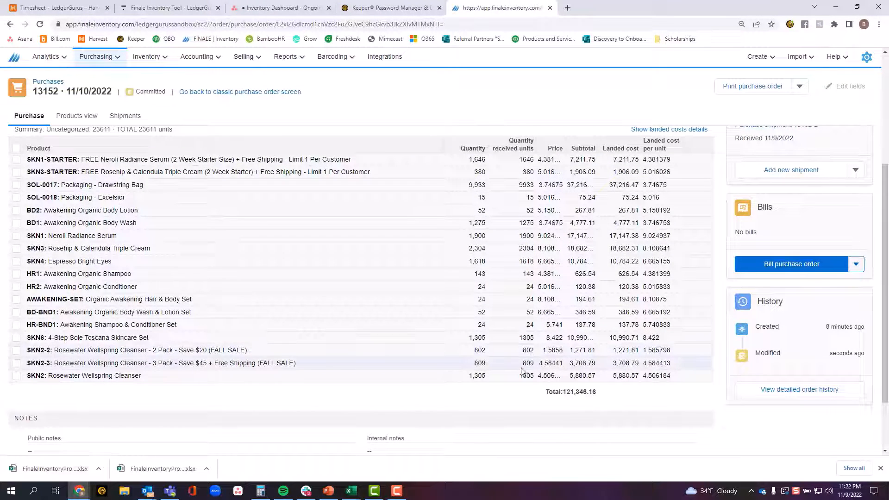
{"action": "scroll", "scroll_direction": "up", "scroll_amount": 3}
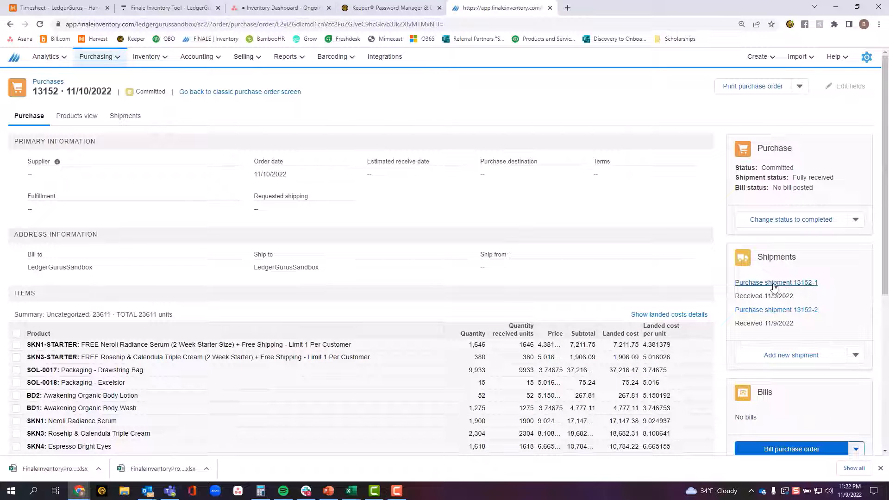
{"action": "mouse_move", "coordinate": [776, 312]}
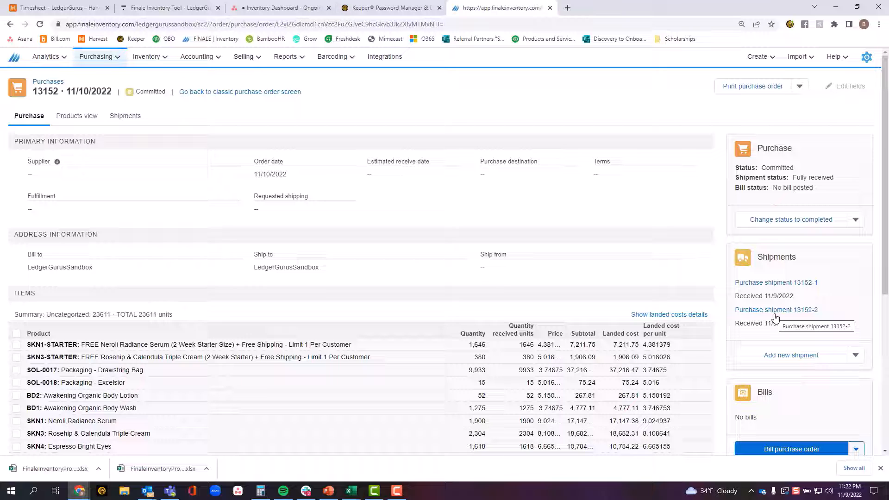
{"action": "mouse_move", "coordinate": [748, 292]}
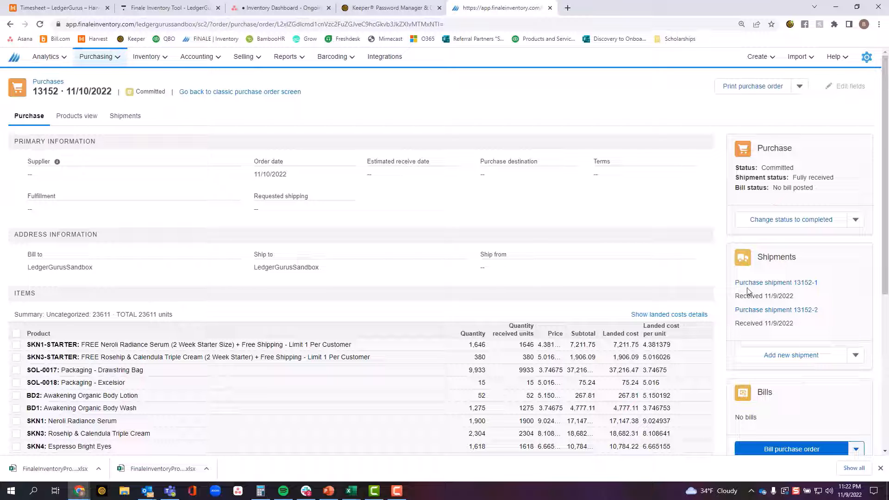
{"action": "scroll", "scroll_direction": "down", "scroll_amount": 3}
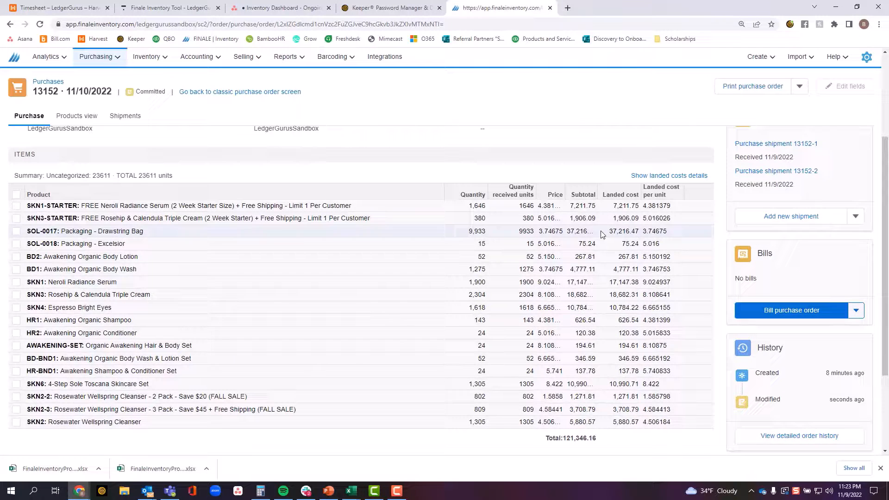
{"action": "mouse_move", "coordinate": [792, 311]}
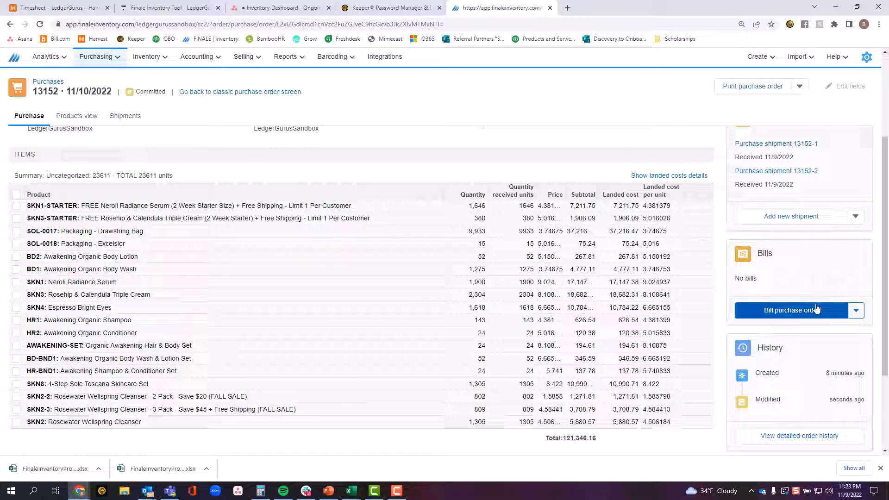
{"action": "scroll", "scroll_direction": "up", "scroll_amount": 3}
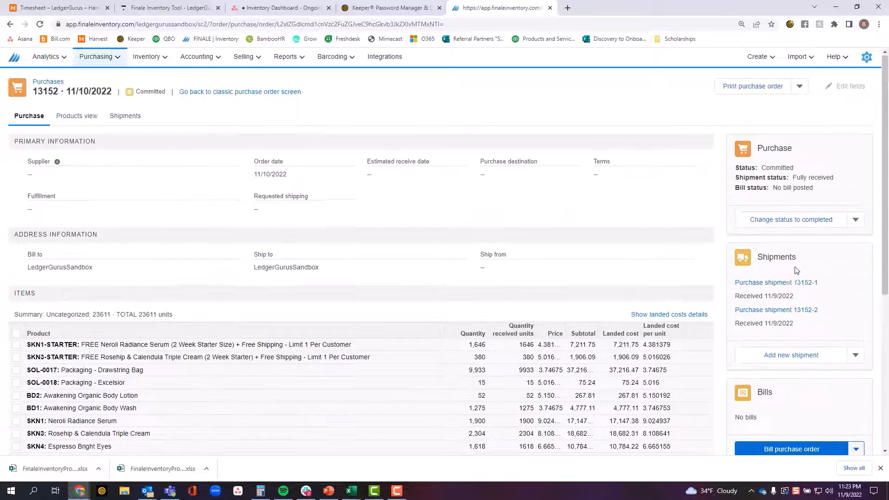
Change order 13152's status to Completed despite no bill being posted
{"action": "left_click", "coordinate": [790, 220]}
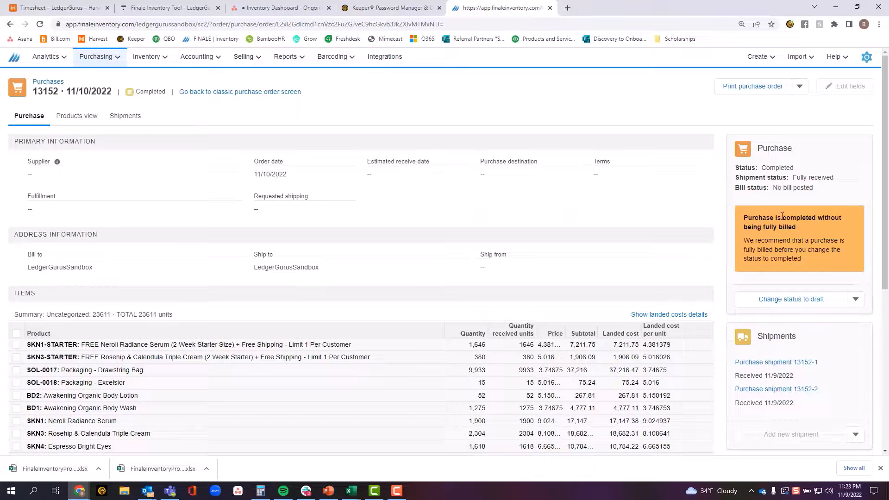
{"action": "mouse_move", "coordinate": [800, 232]}
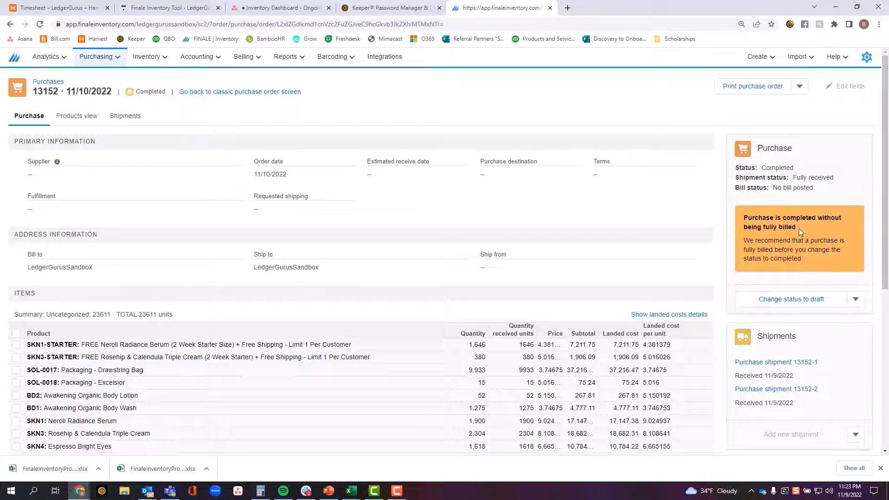